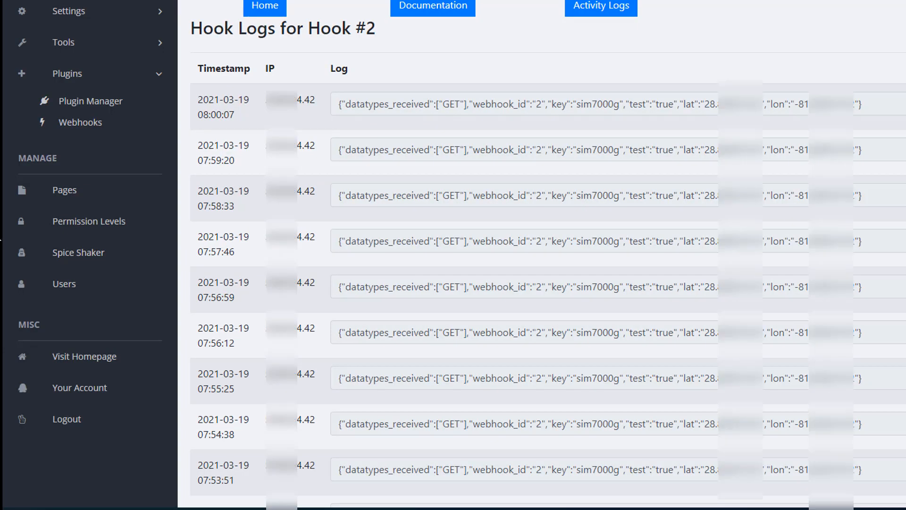
{"action": "scroll", "scroll_direction": "down", "scroll_amount": 3}
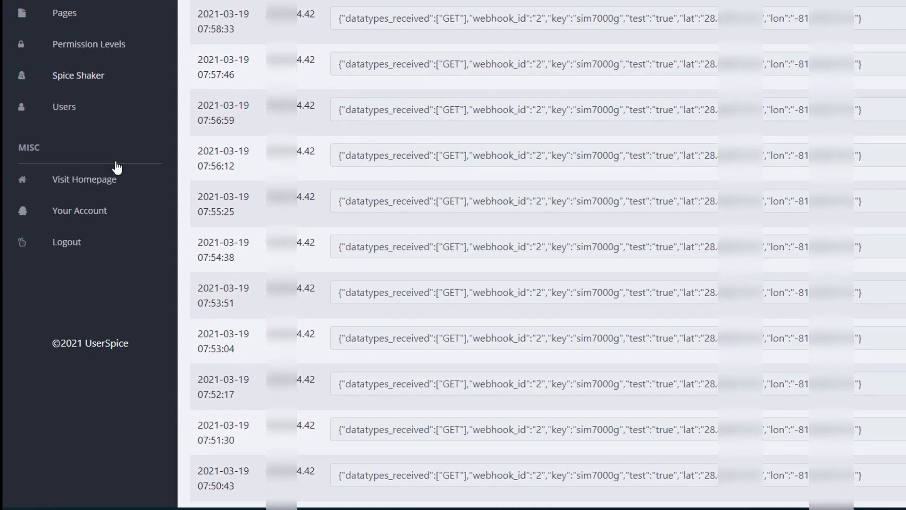
{"action": "scroll", "scroll_direction": "down", "scroll_amount": 3}
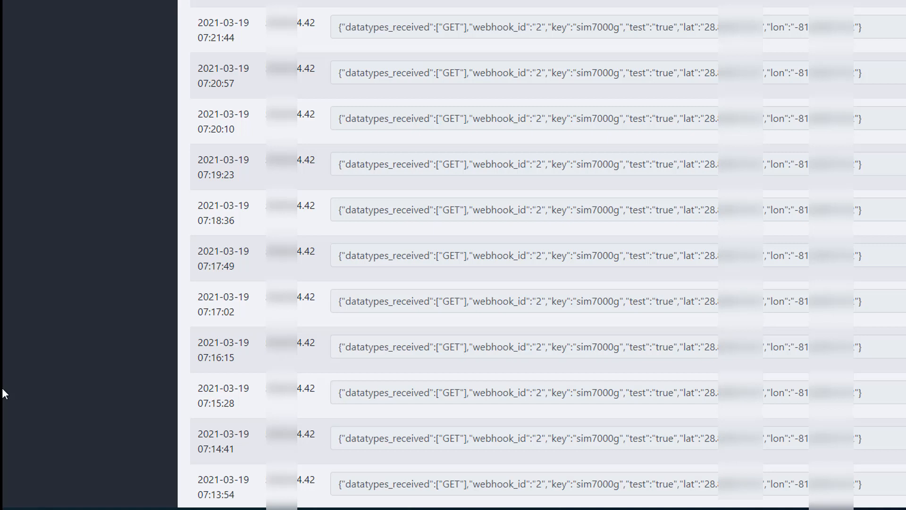
{"action": "mouse_move", "coordinate": [5, 423]}
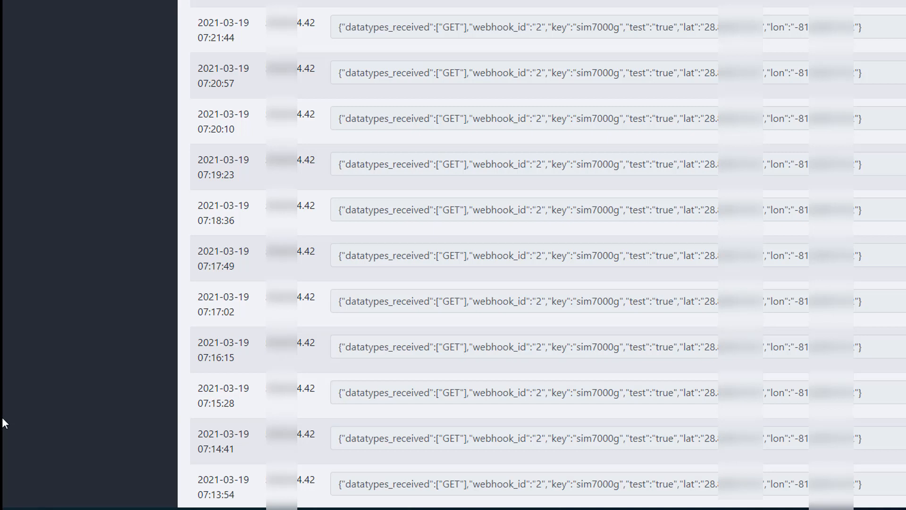